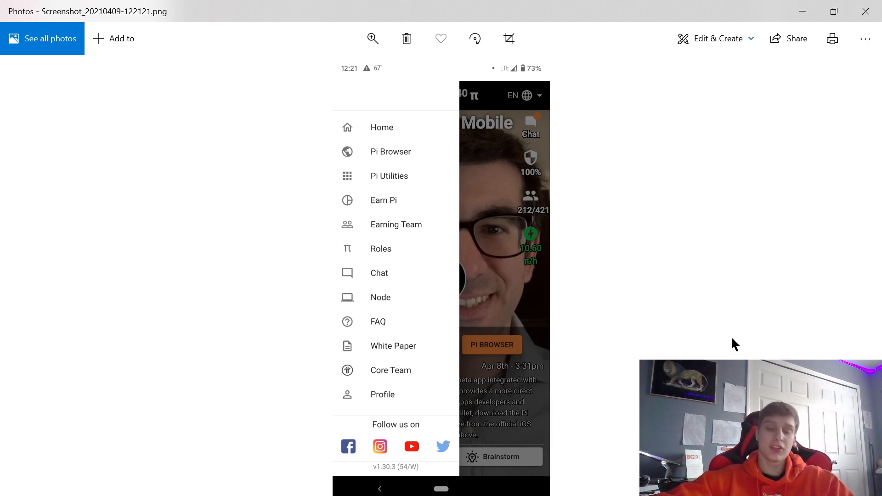
mouse_move(380, 175)
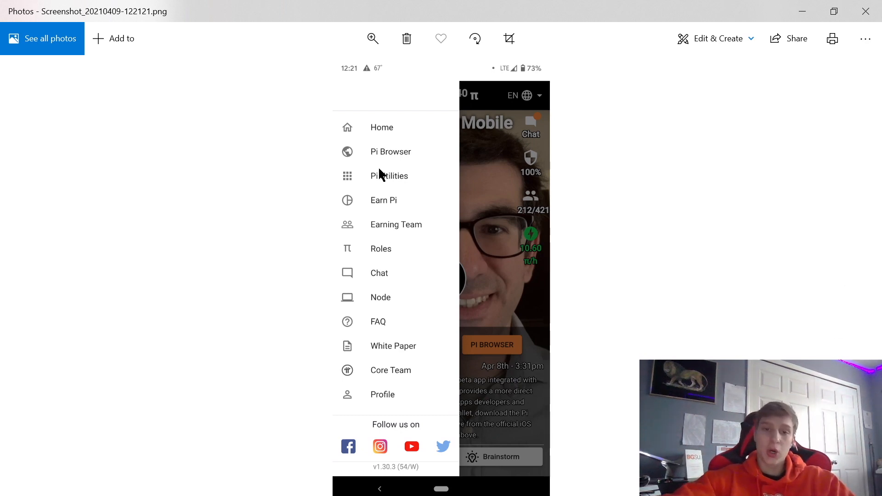
mouse_move(585, 252)
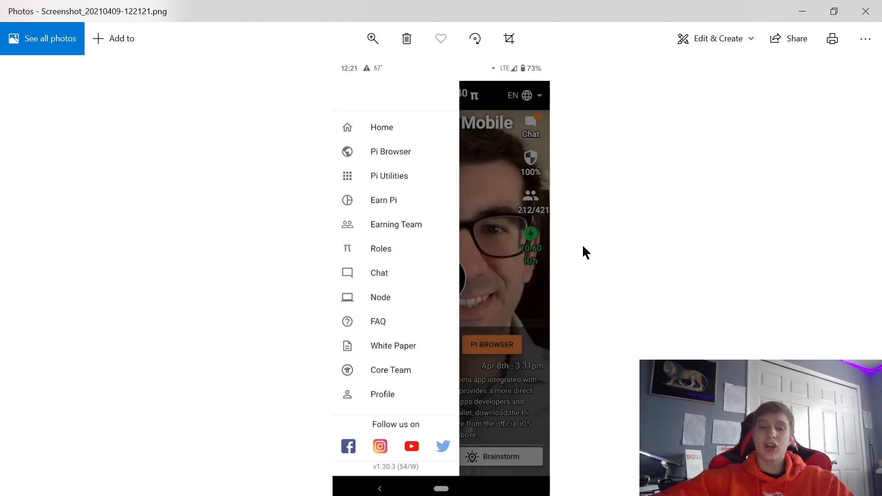
mouse_move(629, 192)
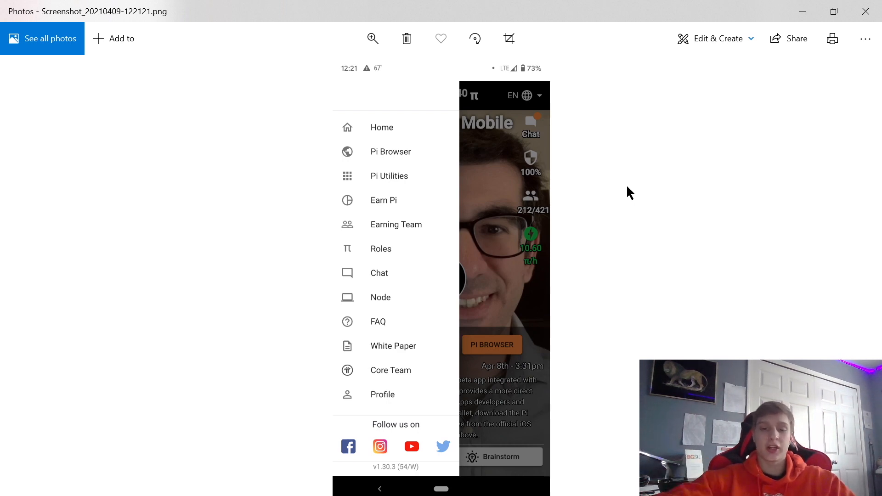
mouse_move(680, 274)
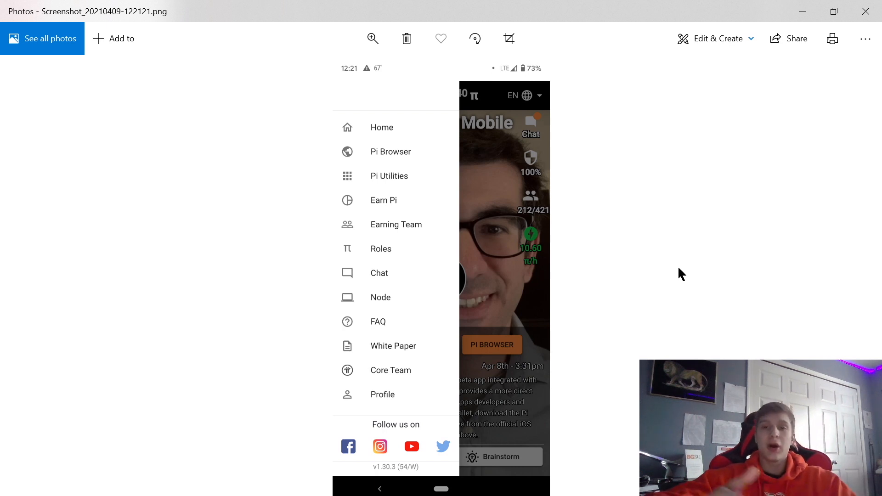
mouse_move(488, 366)
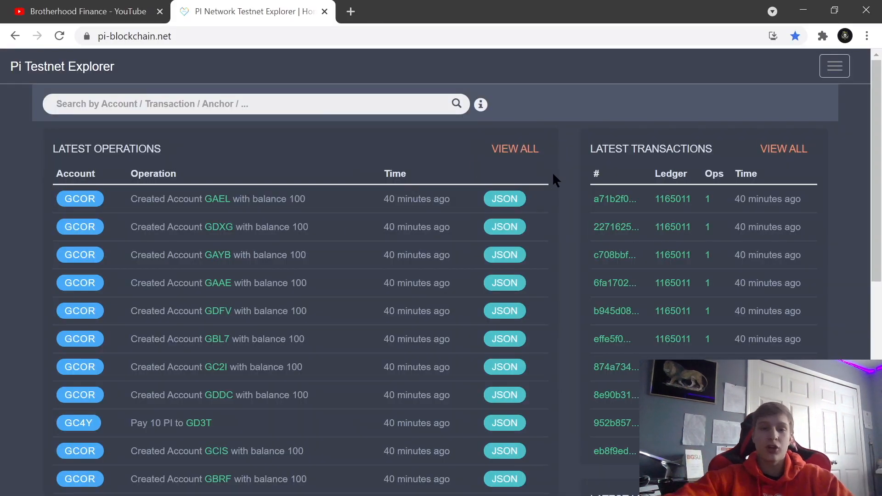
Step: Refresh the latest operations and transactions lists, then open the GCOR account's details
click(60, 35)
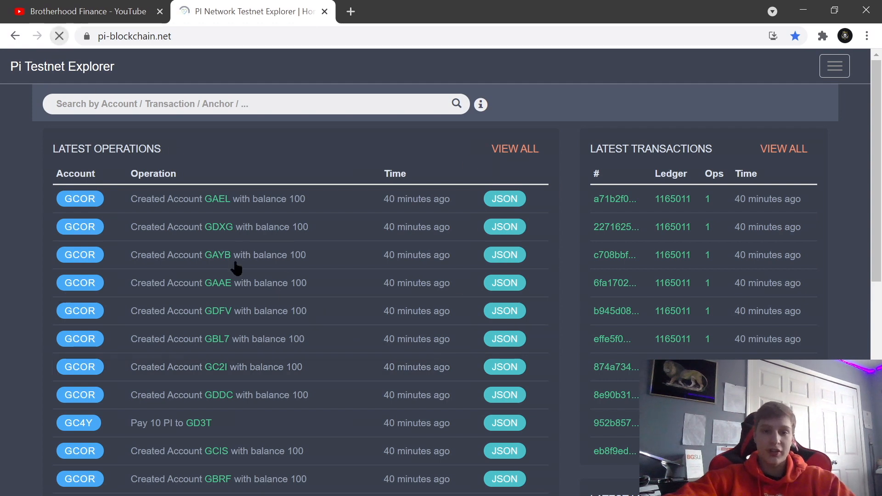
click(58, 36)
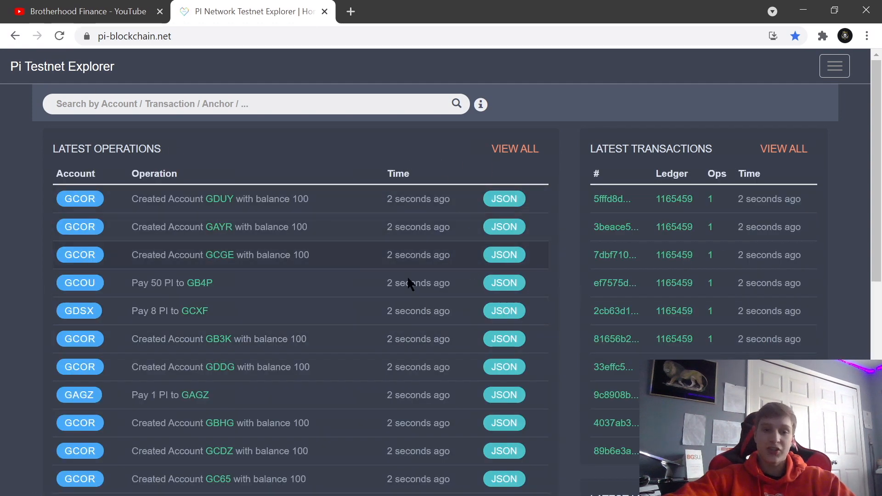
mouse_move(283, 310)
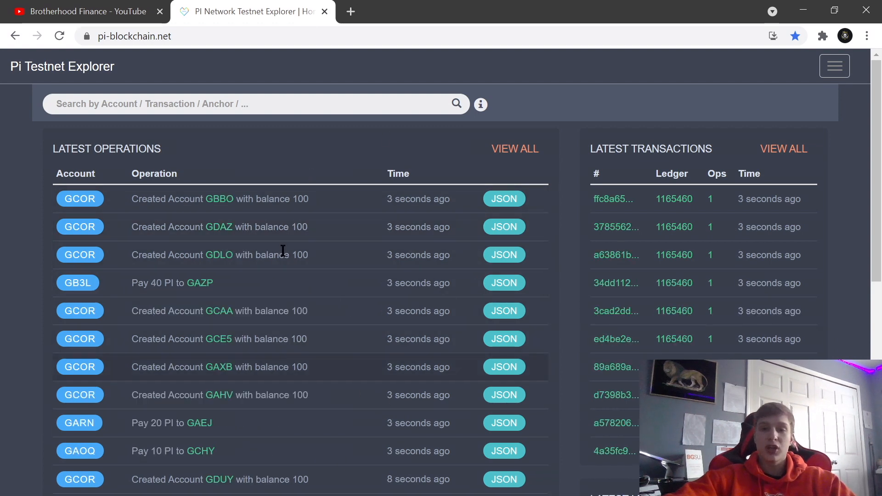
click(80, 198)
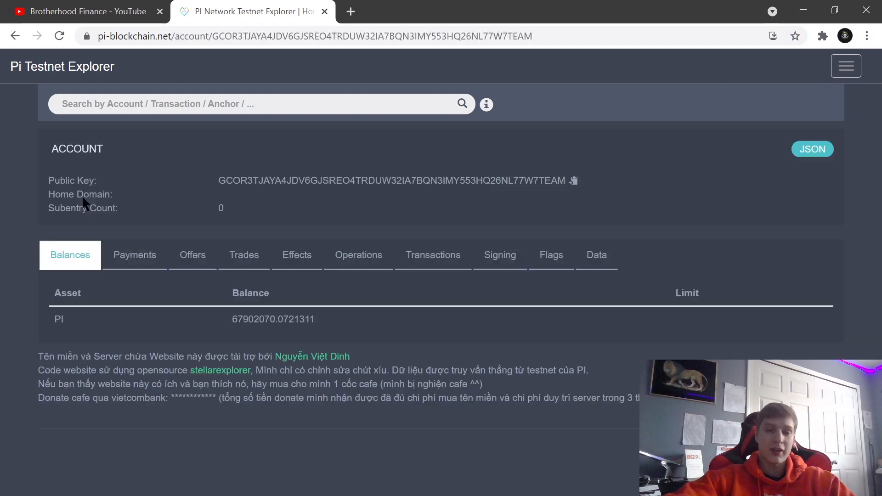
mouse_move(228, 351)
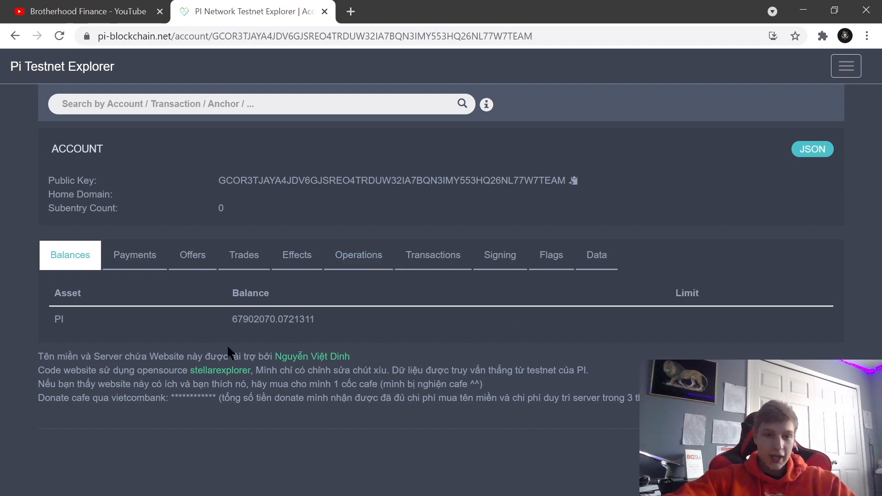
mouse_move(246, 328)
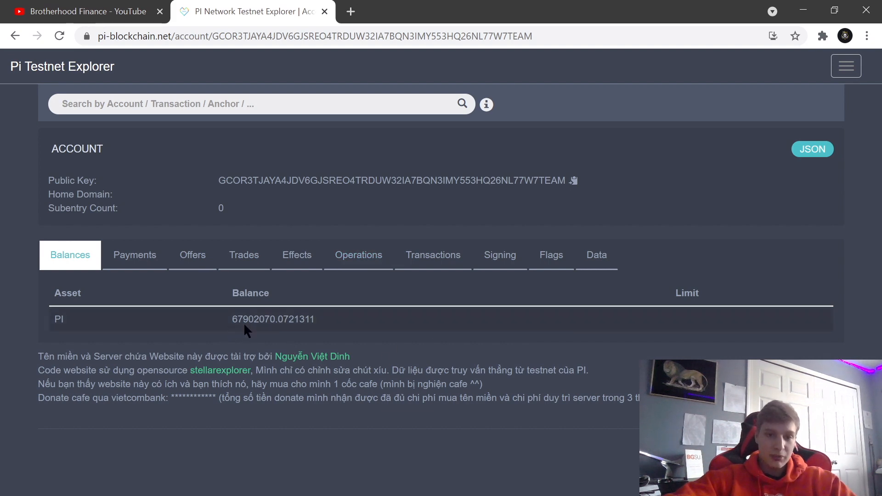
Step: Browse the account's payments, recheck its PI balance, then return to payment history
click(134, 255)
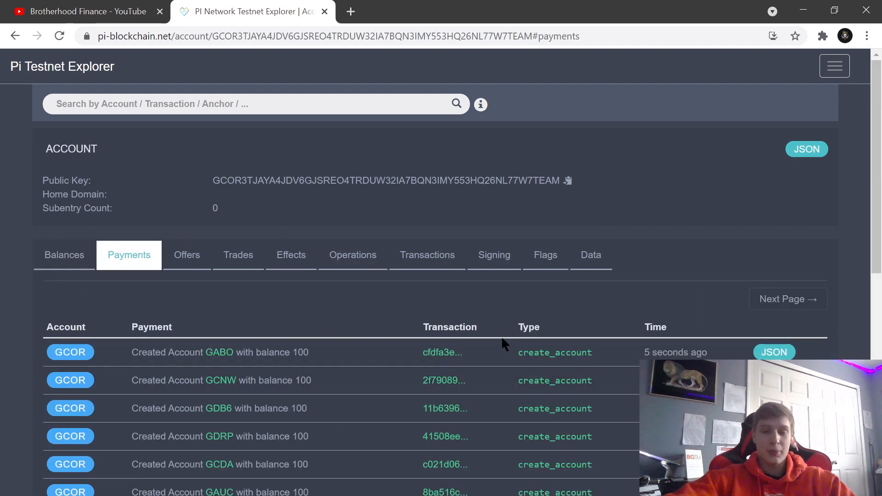
scroll(down, 3)
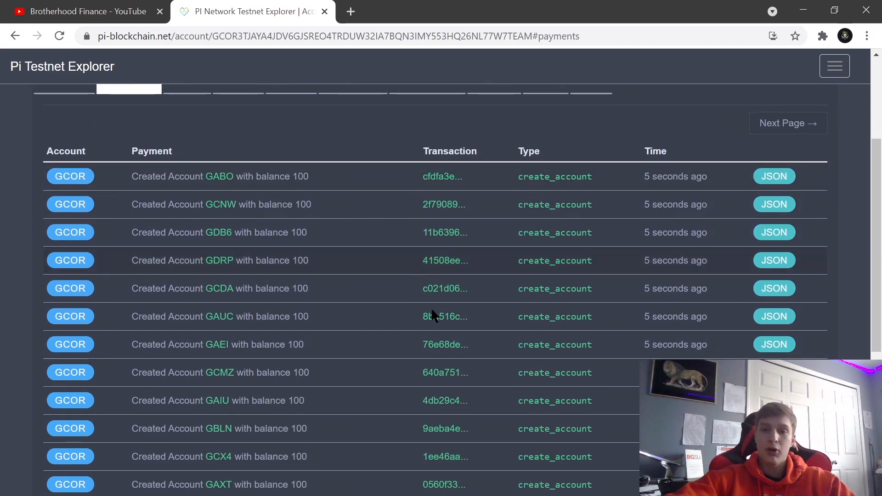
mouse_move(472, 232)
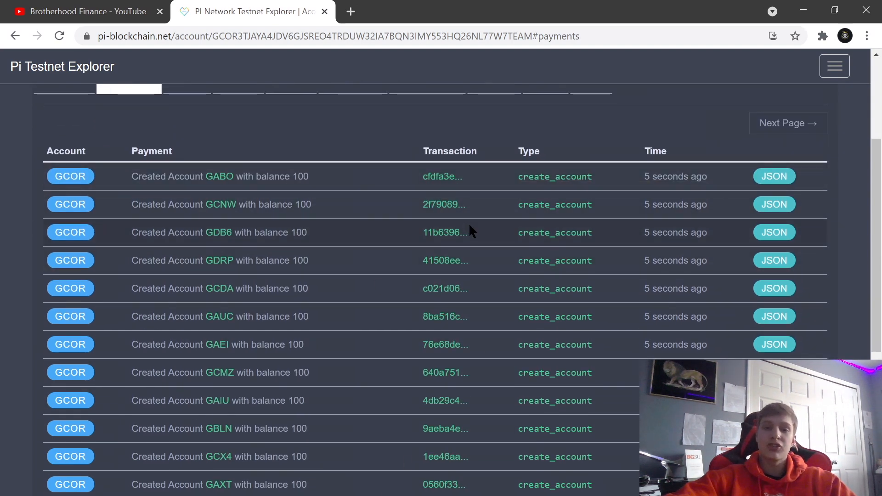
mouse_move(613, 318)
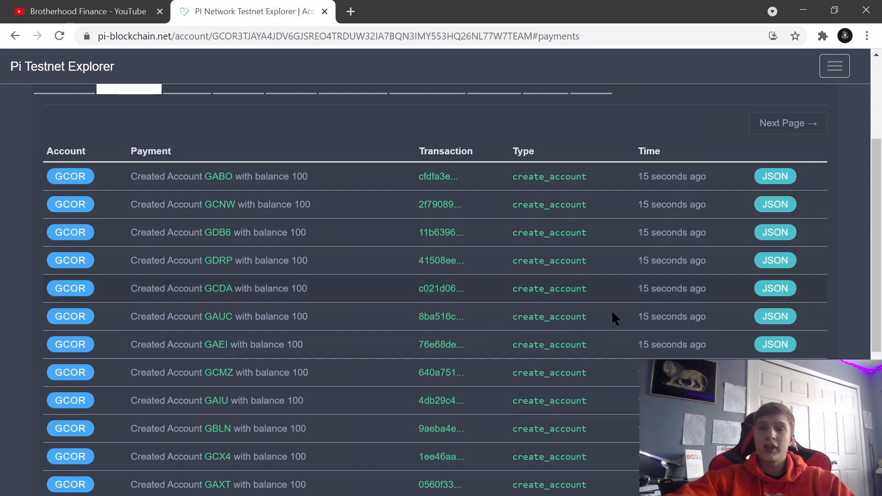
scroll(up, 3)
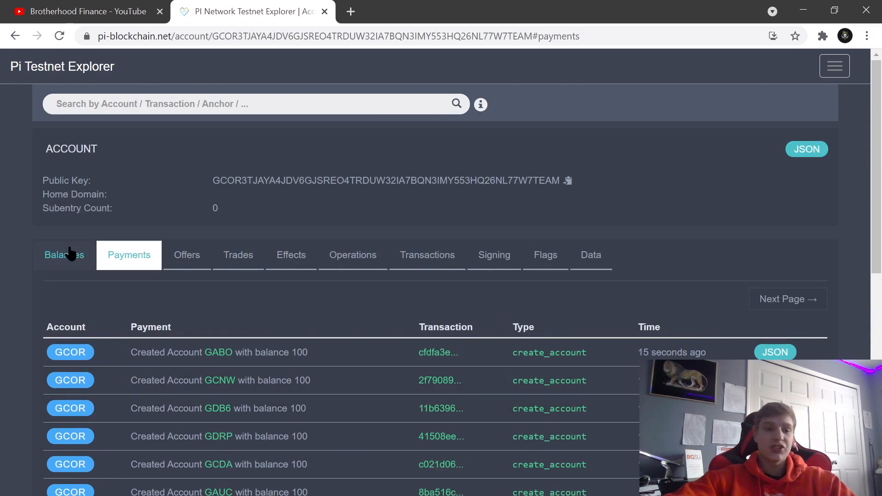
click(65, 255)
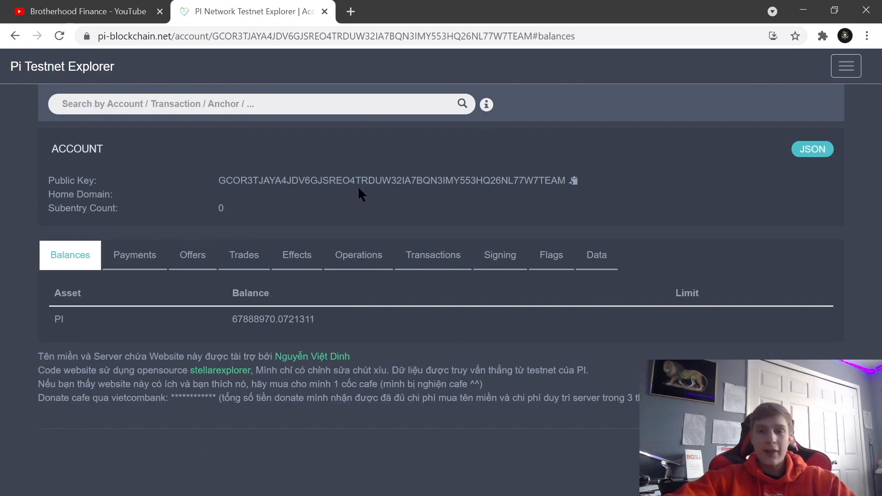
mouse_move(345, 193)
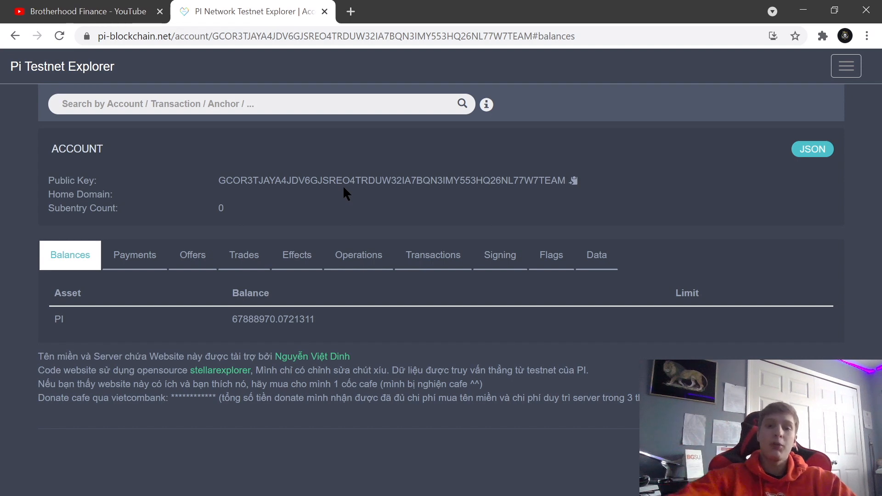
mouse_move(416, 210)
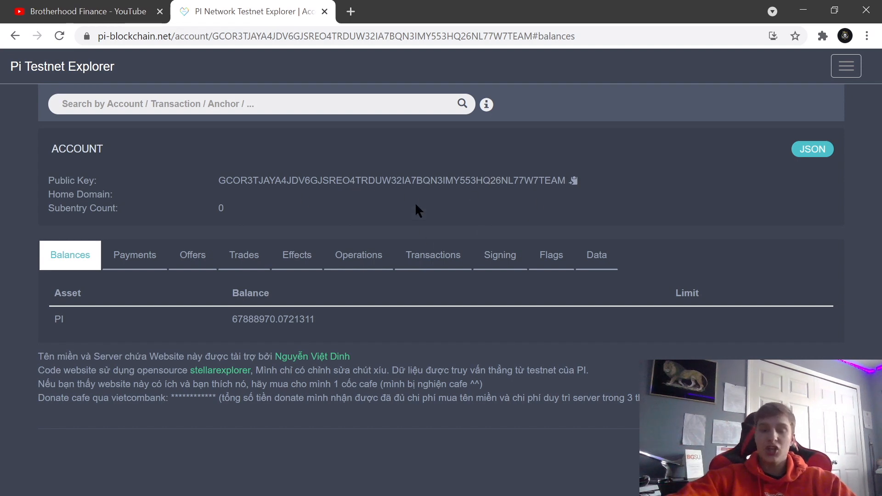
mouse_move(499, 255)
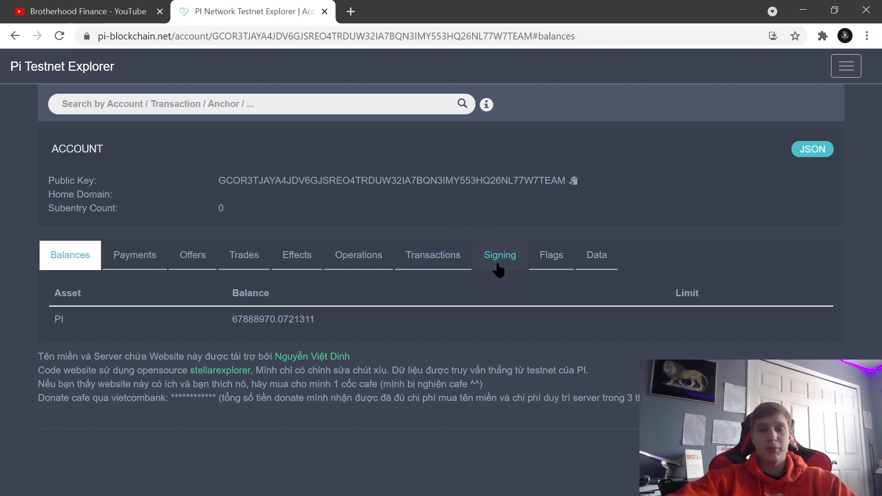
mouse_move(438, 284)
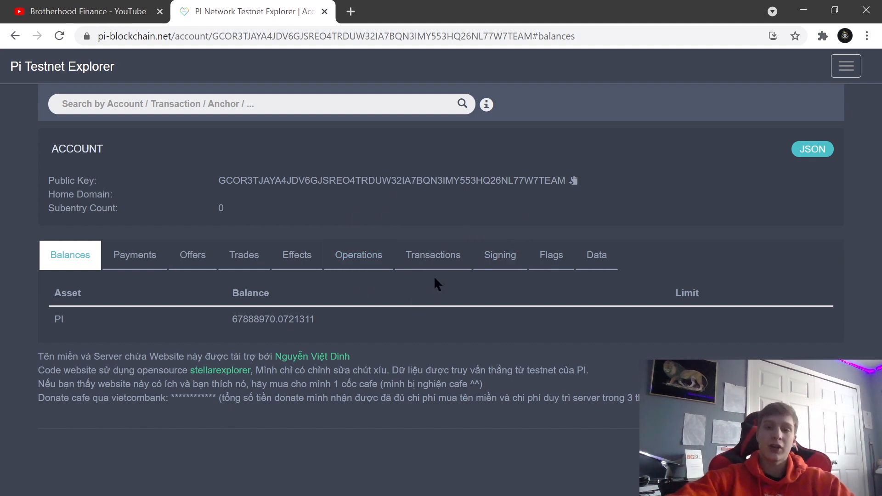
mouse_move(683, 328)
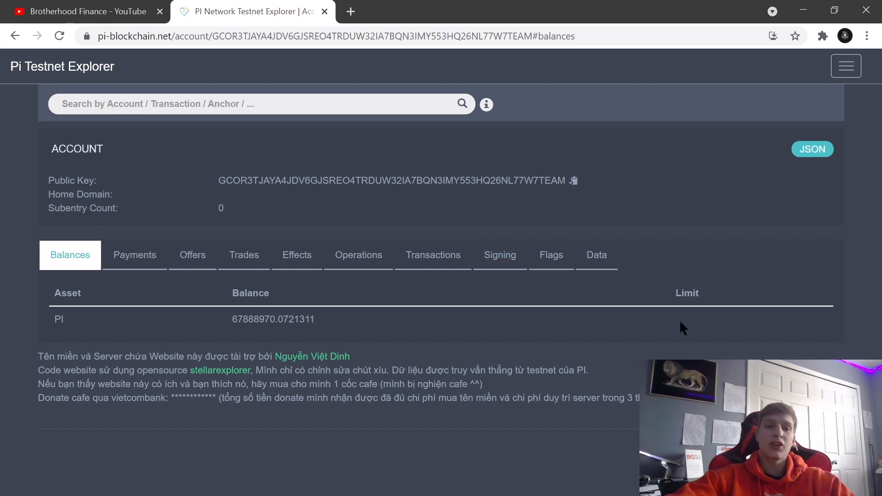
click(134, 254)
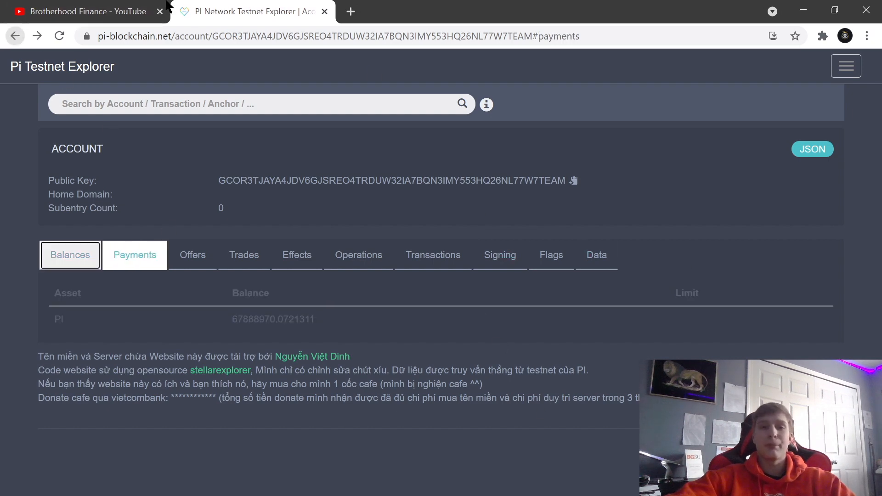
click(134, 255)
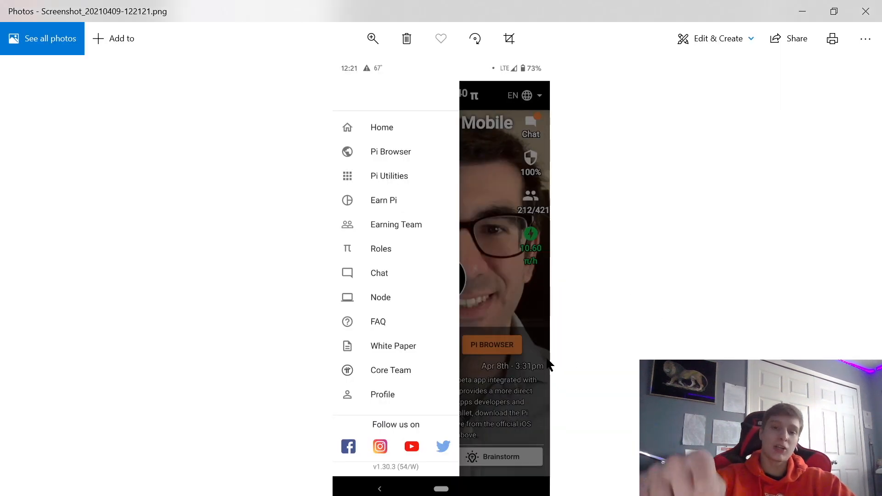
mouse_move(597, 176)
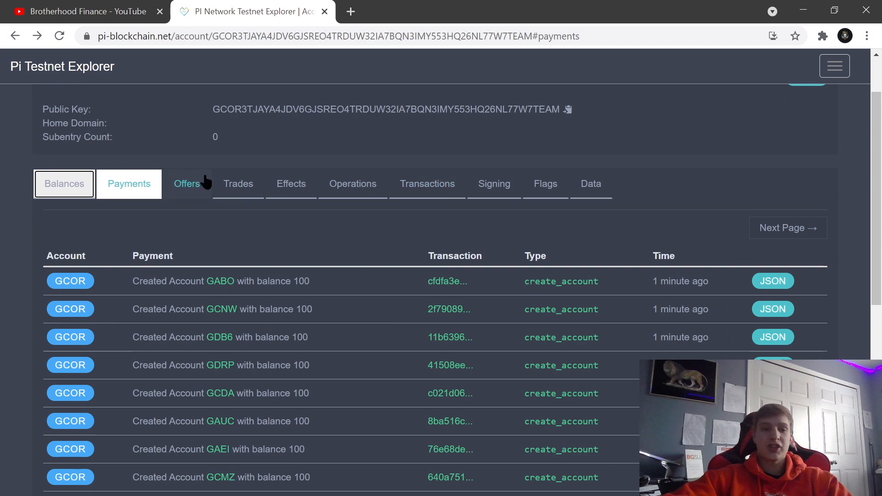
Step: Recheck the PI balance, then scroll the newest create_account payments of balance 100
click(63, 183)
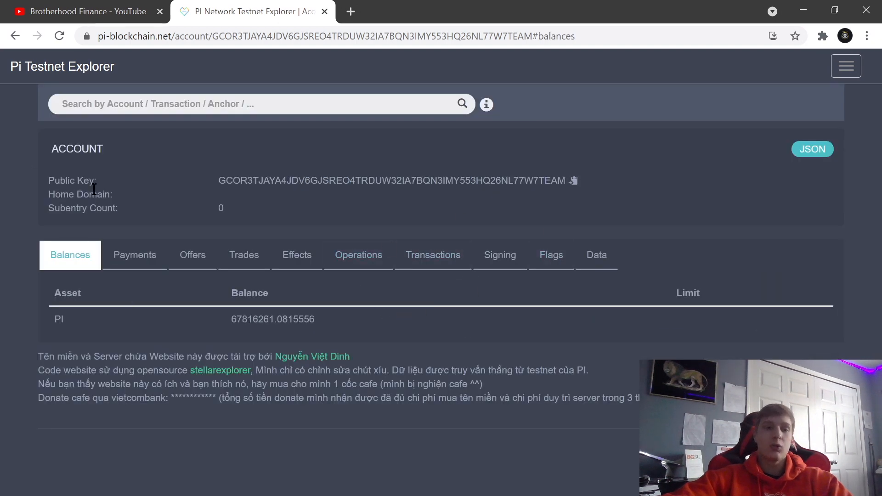
click(135, 255)
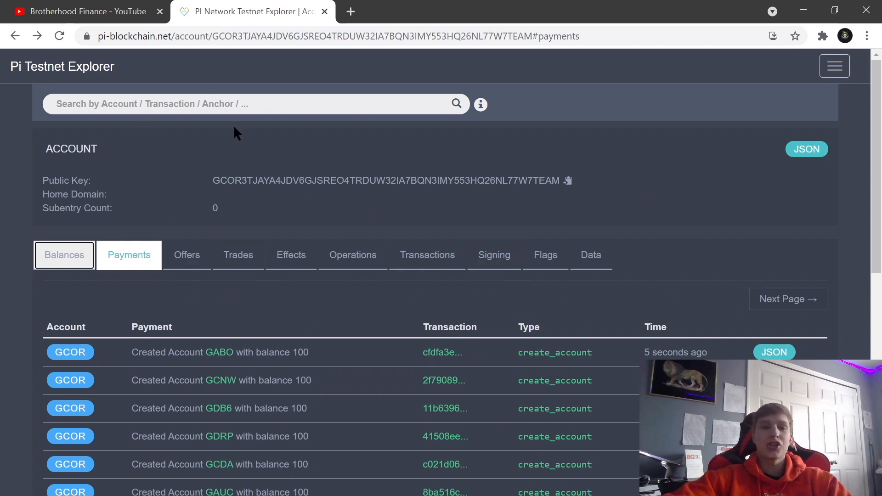
mouse_move(406, 173)
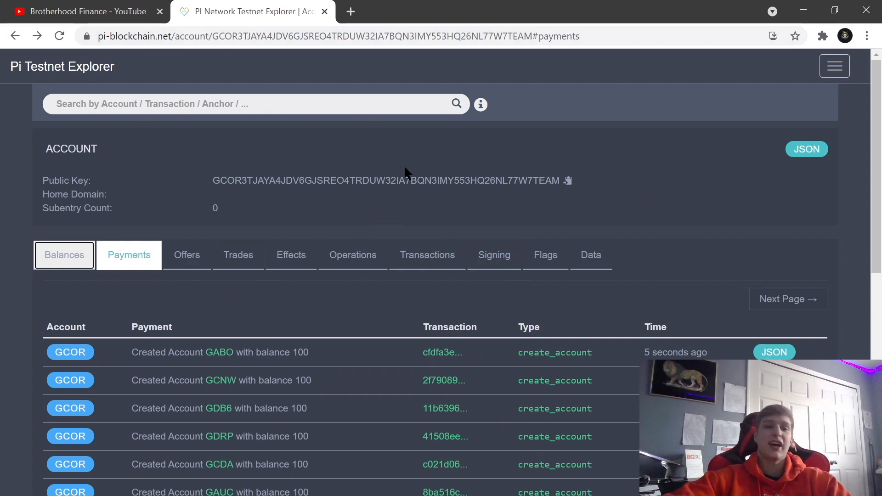
mouse_move(364, 303)
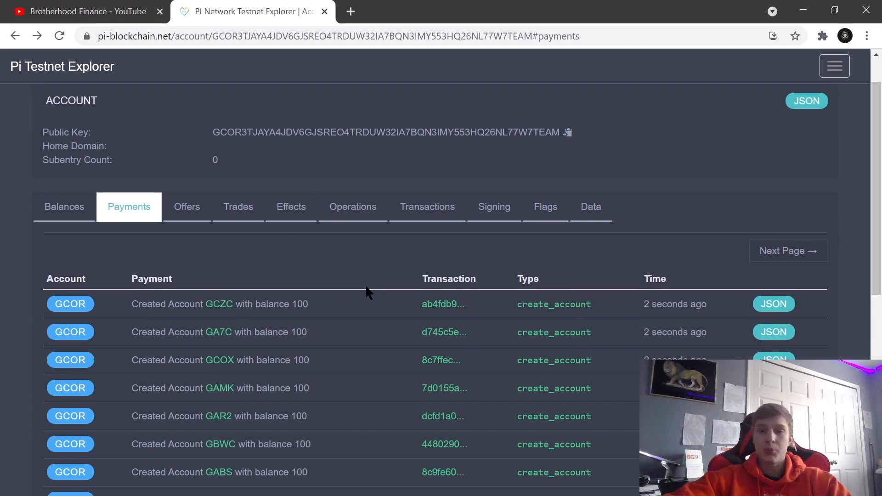
scroll(down, 3)
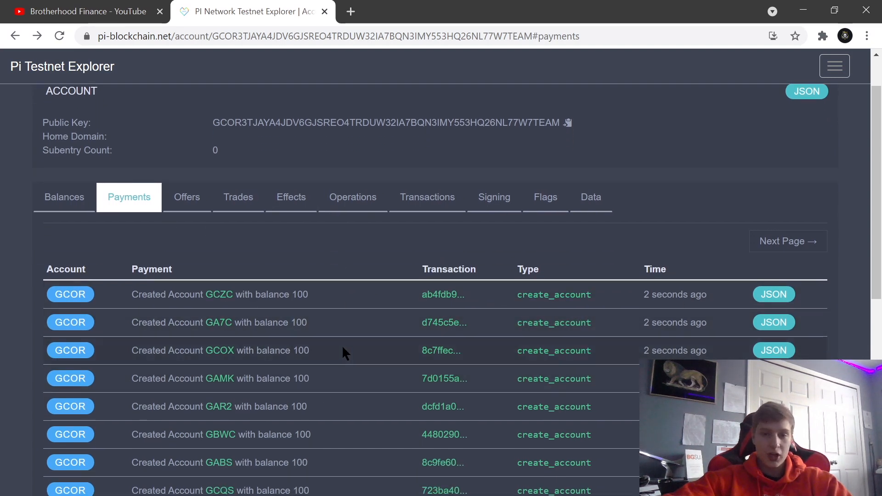
mouse_move(323, 349)
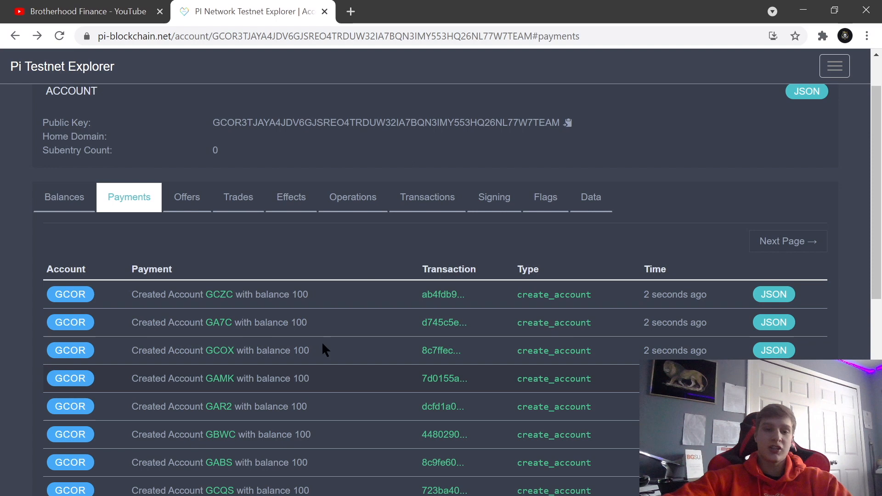
scroll(up, 3)
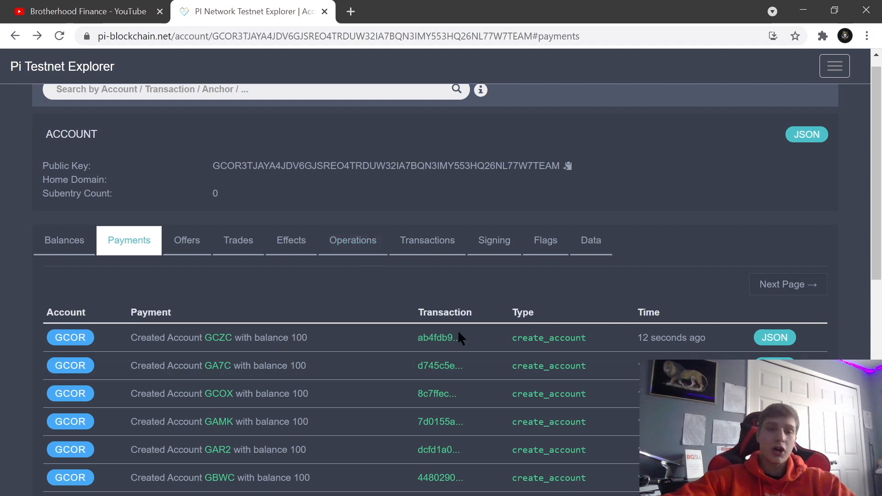
mouse_move(326, 312)
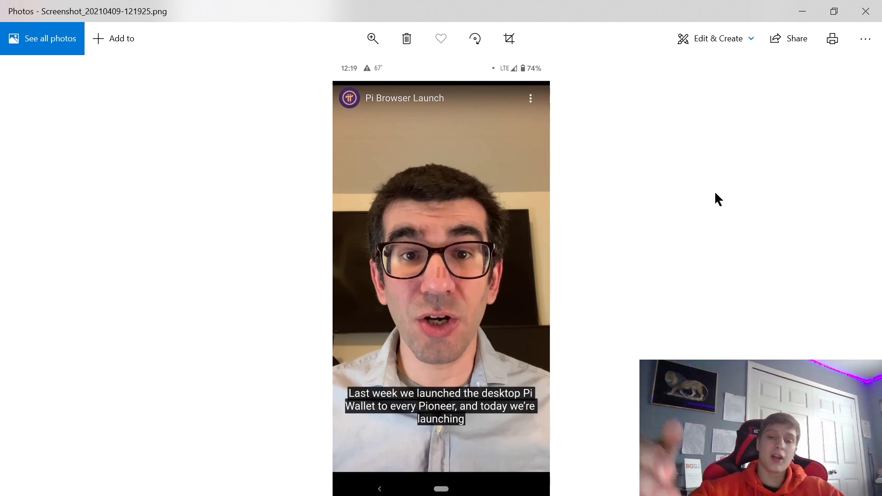
mouse_move(646, 354)
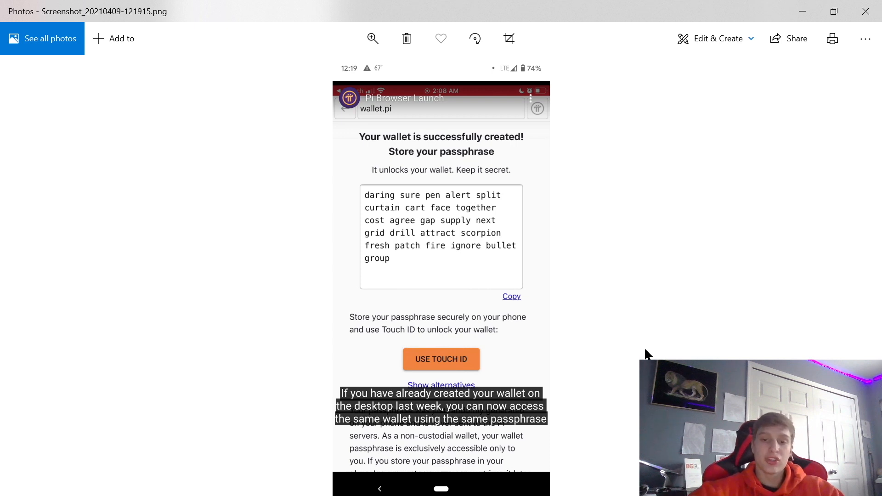
mouse_move(649, 256)
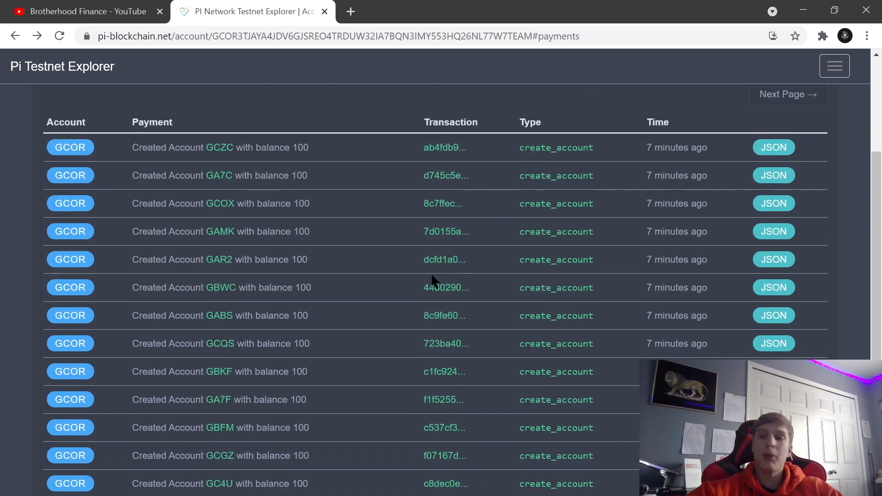
Step: Switch to the Brotherhood Finance YouTube channel tab
click(82, 11)
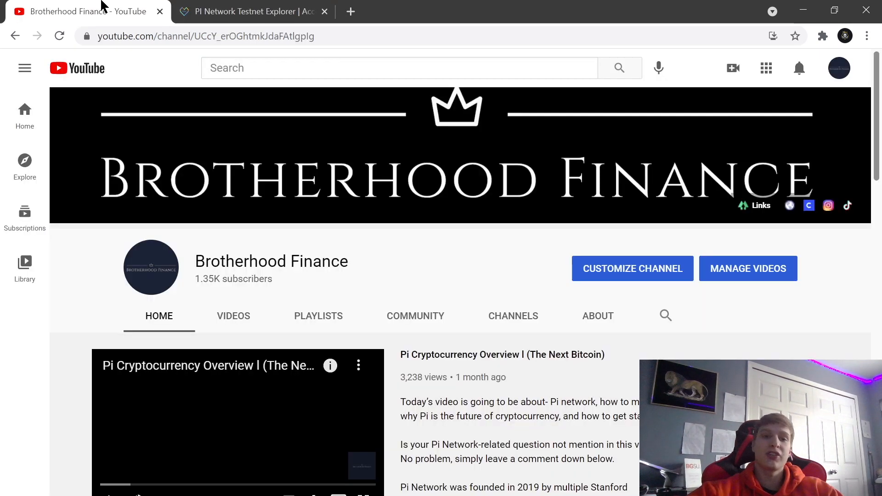
mouse_move(499, 316)
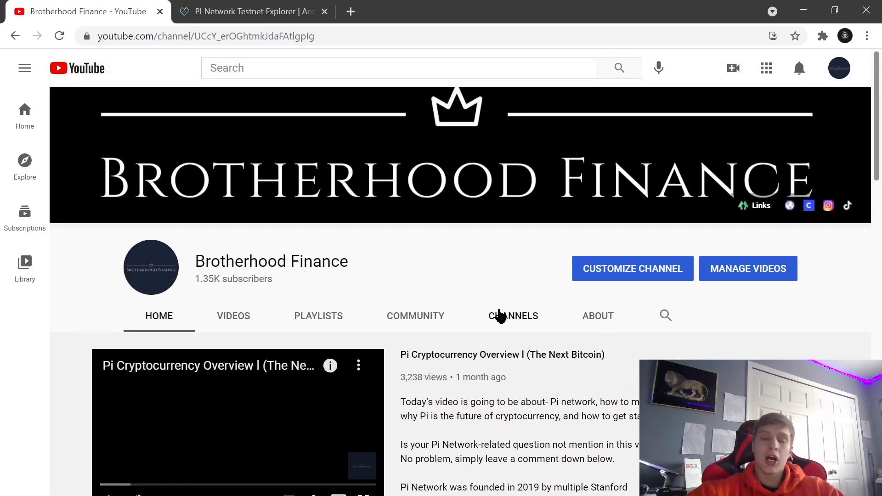